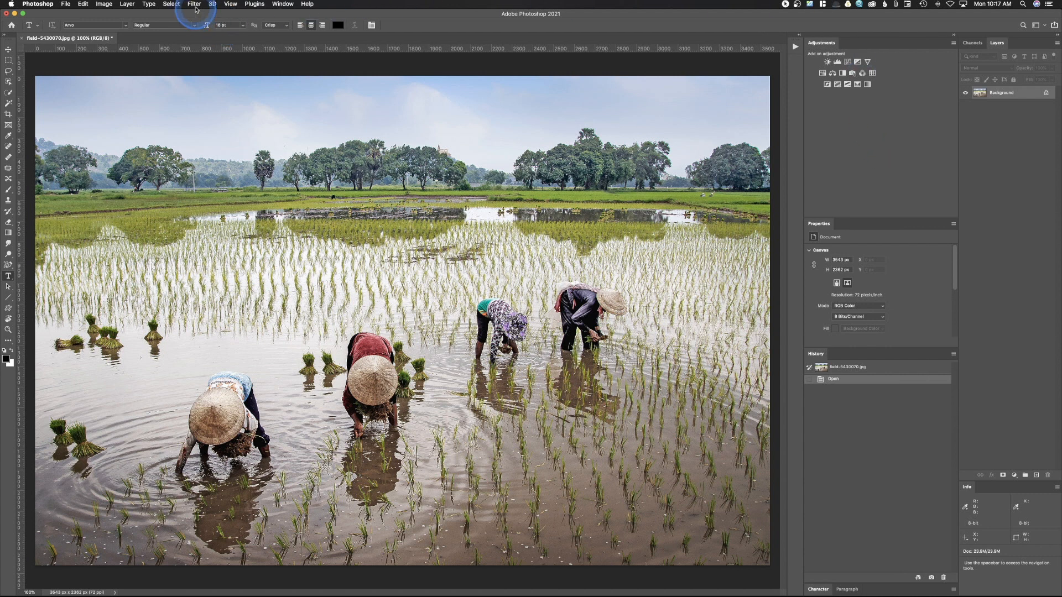
Step: Apply a Gaussian Blur to the rice-field photo from the Filter menu
click(195, 4)
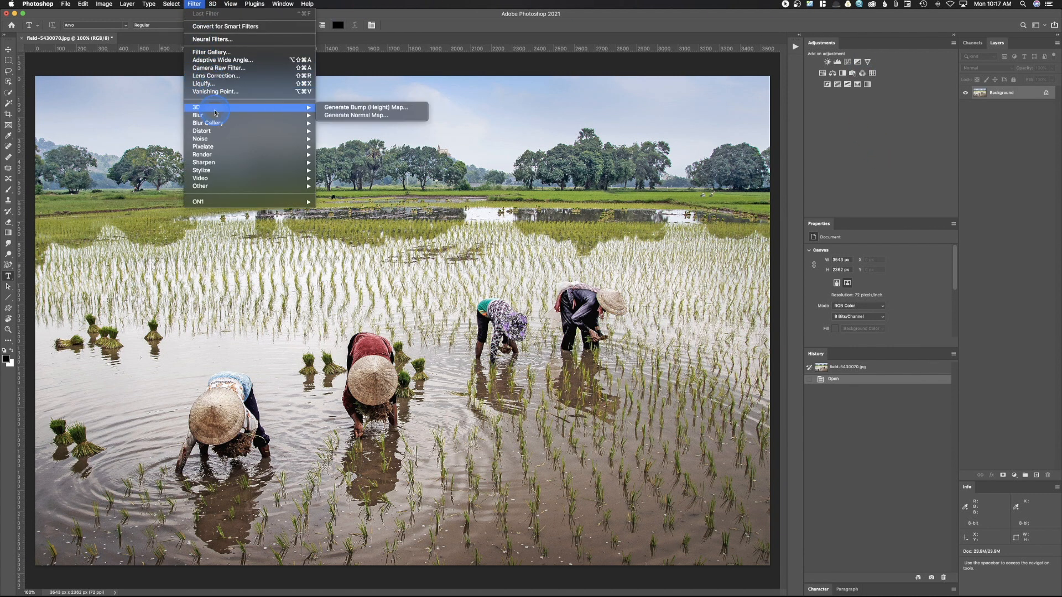
mouse_move(198, 114)
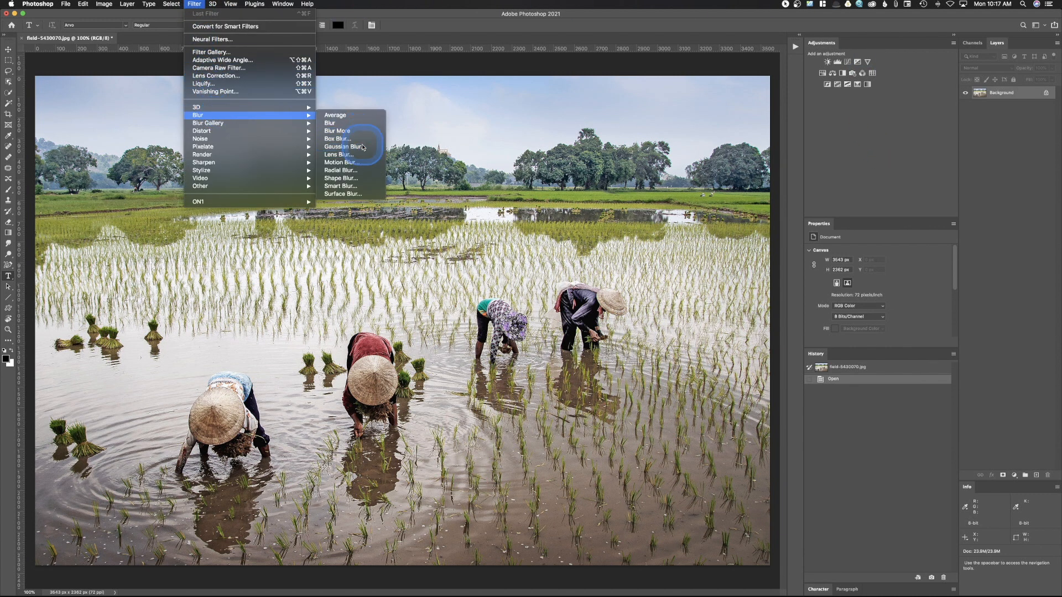
click(342, 146)
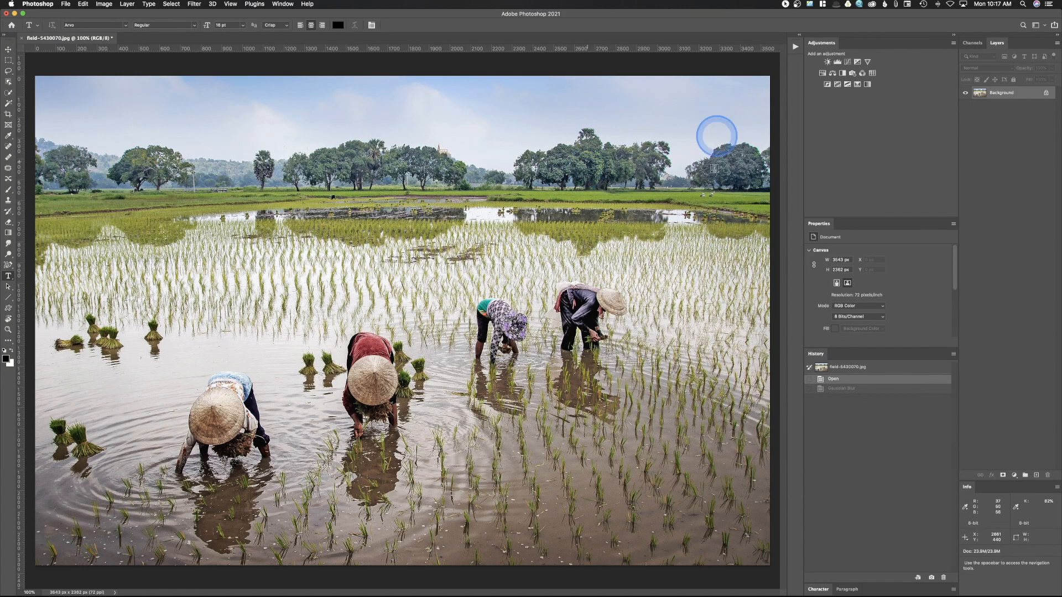
mouse_move(1002, 358)
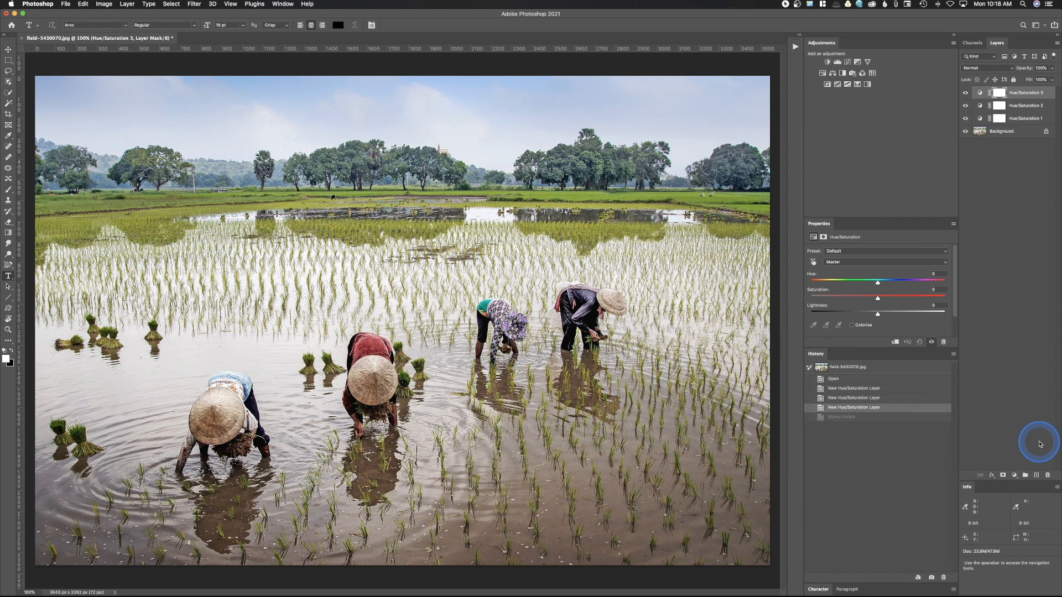
mouse_move(1042, 475)
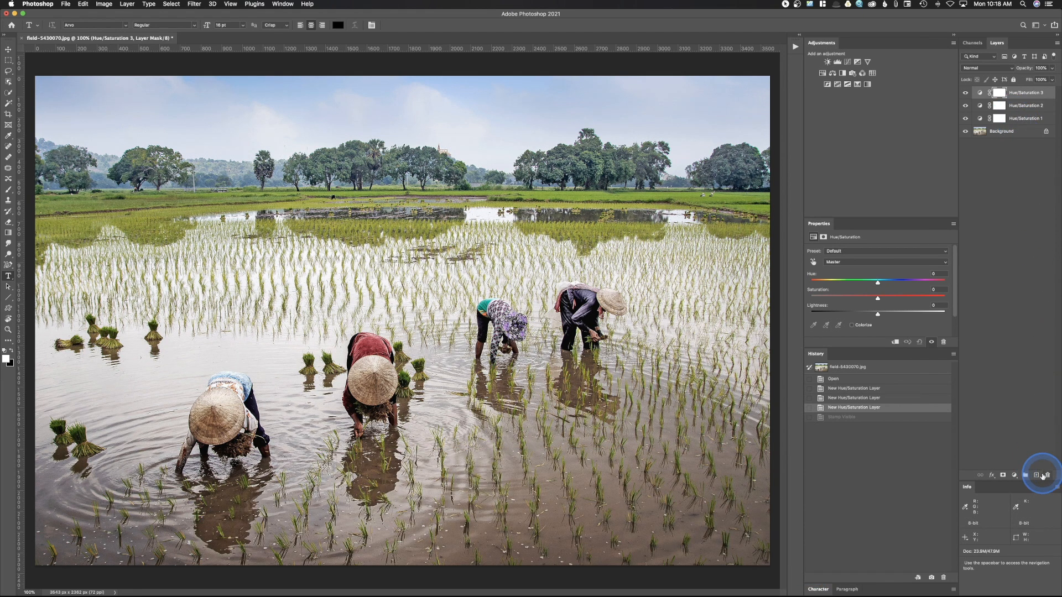
Step: Create an empty top layer, stamp the visible image into it, and toggle the background to compare
click(1036, 475)
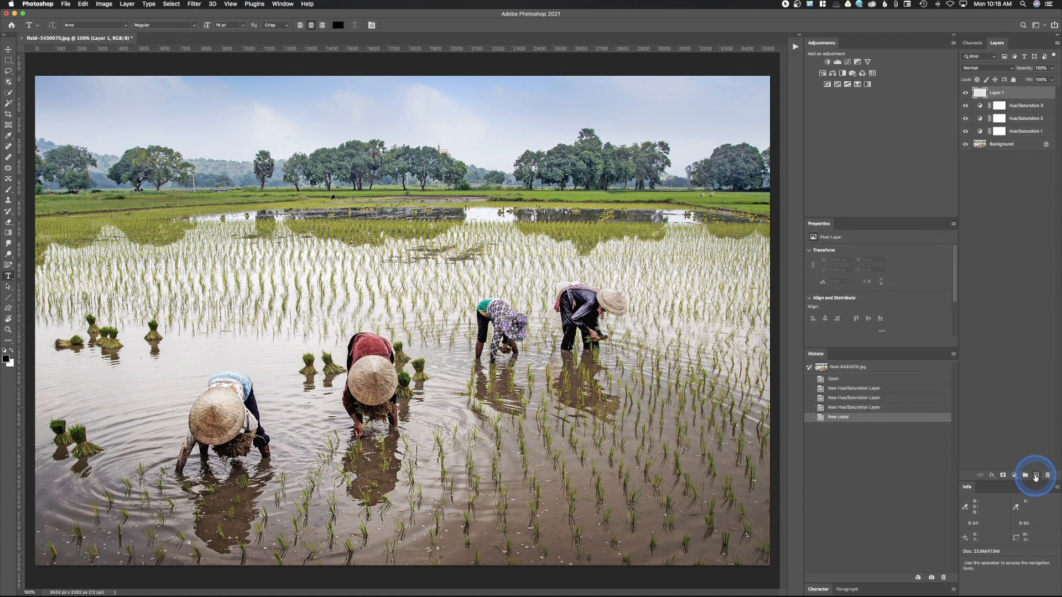
click(1035, 475)
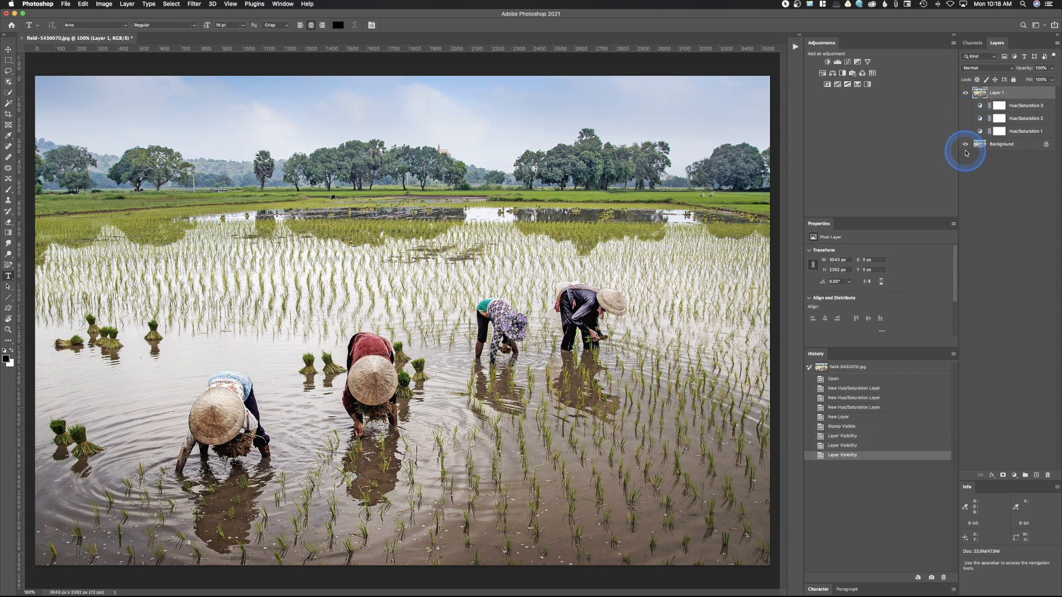
click(965, 144)
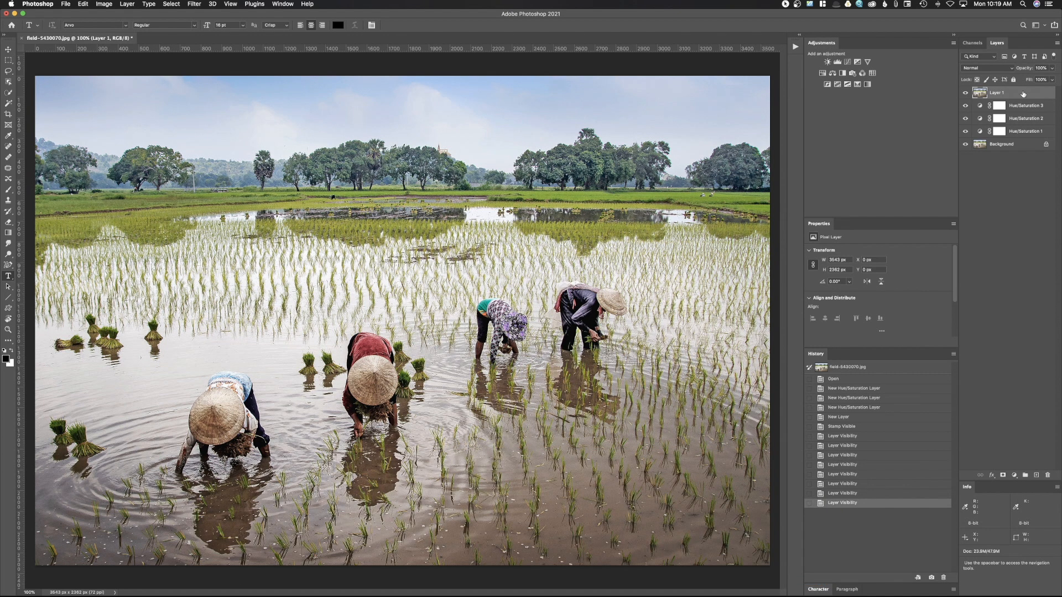
Step: Convert the stamped Layer 1 into a smart object
right_click(999, 93)
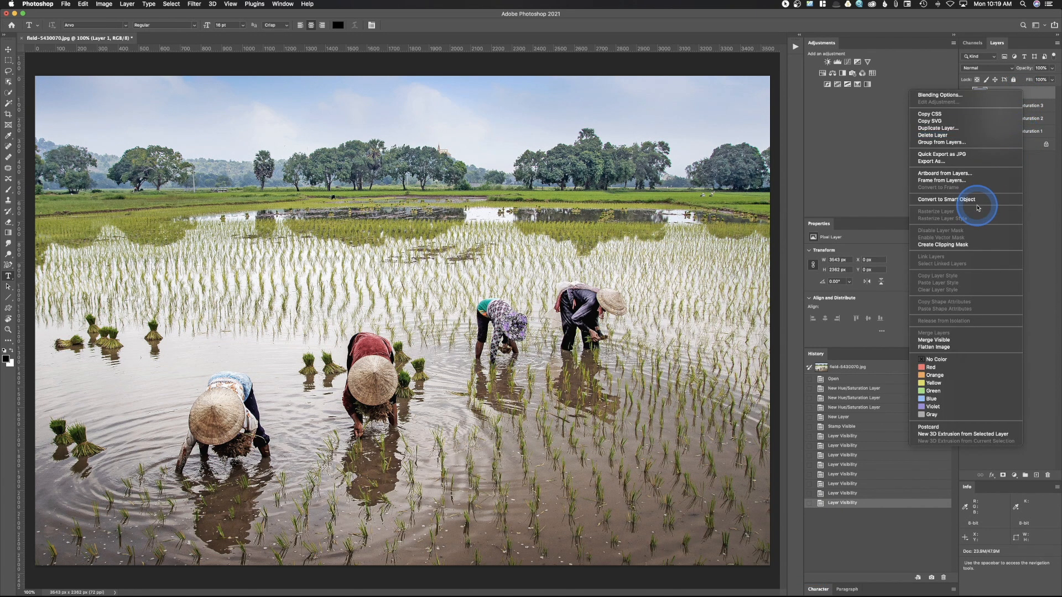
mouse_move(965, 199)
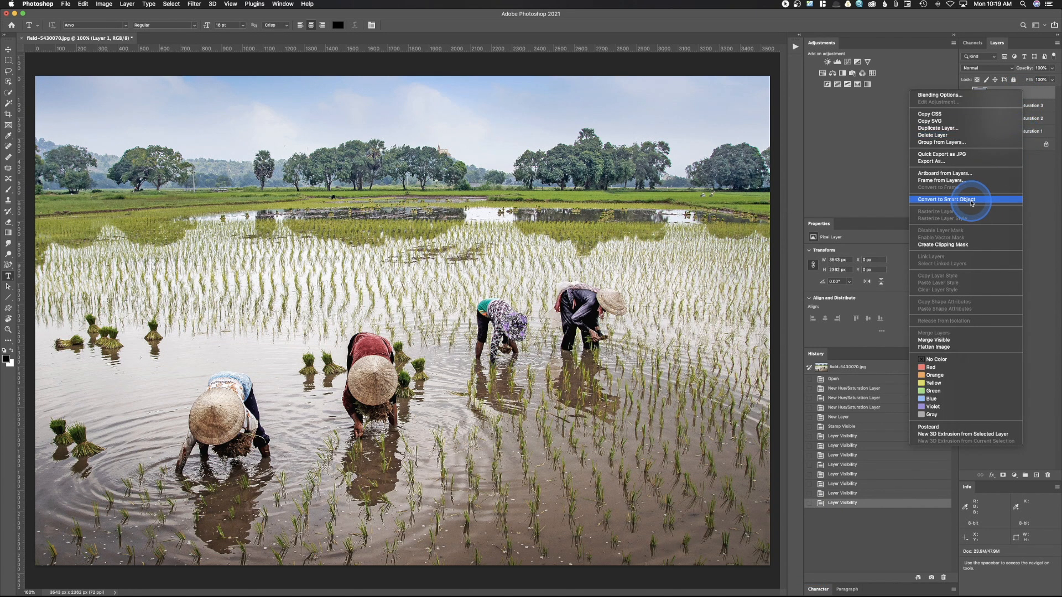
click(941, 199)
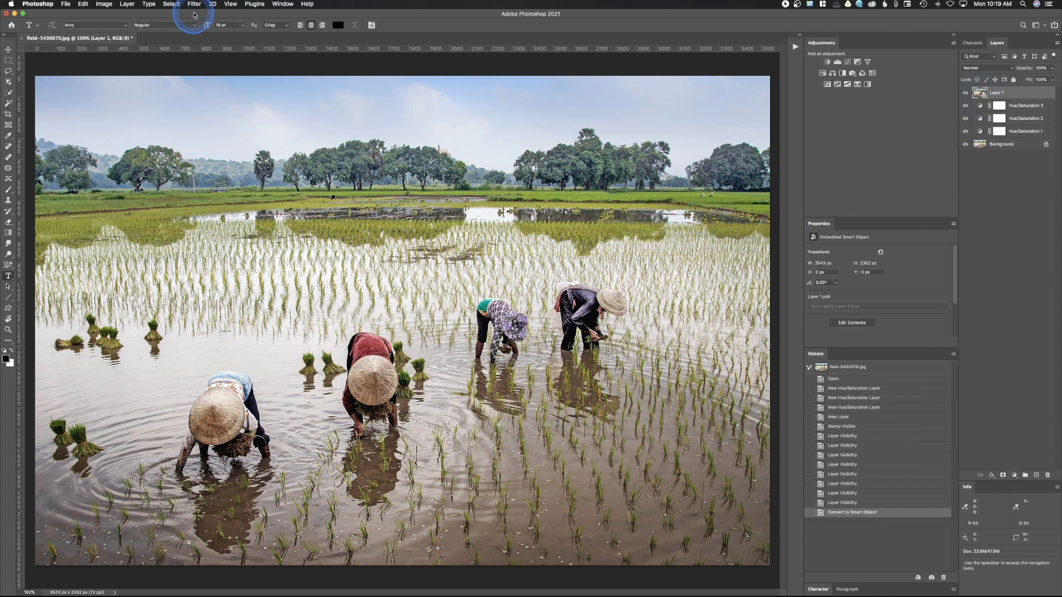
Step: Start a Blur Gallery Tilt-Shift blur on the smart object
click(194, 5)
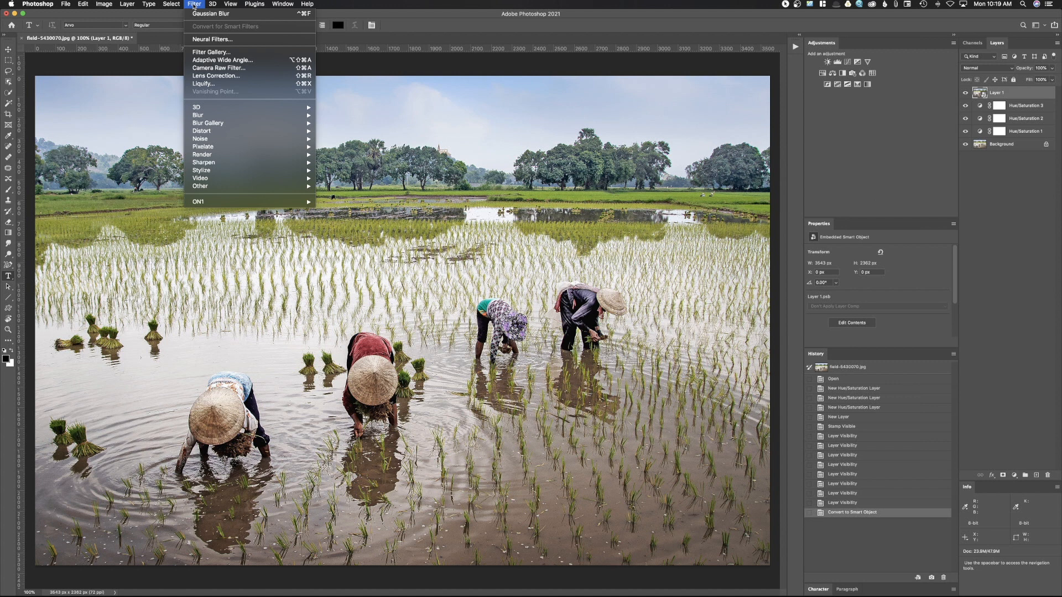
mouse_move(217, 76)
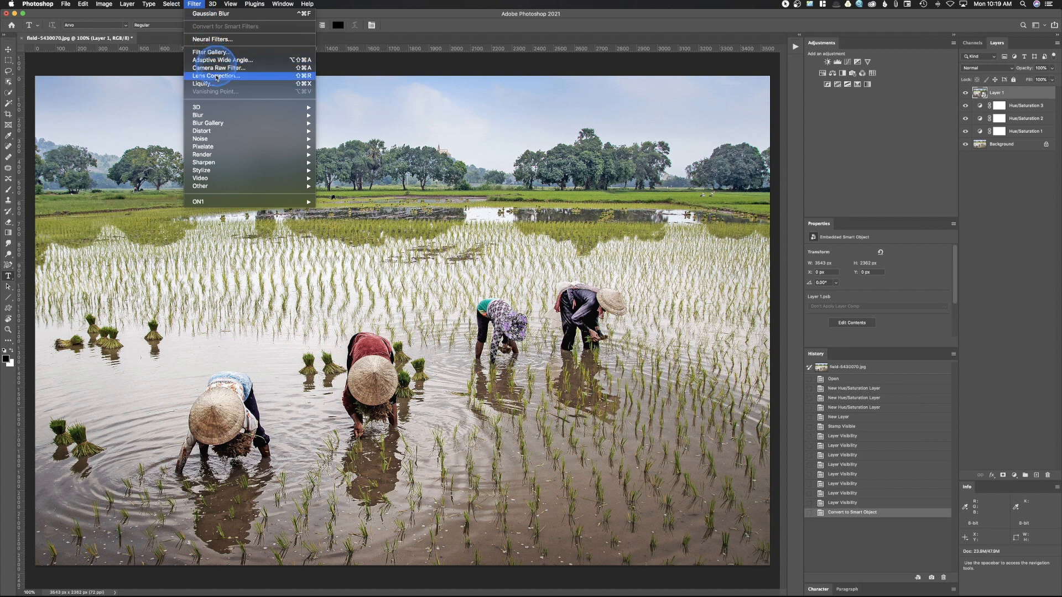
mouse_move(216, 92)
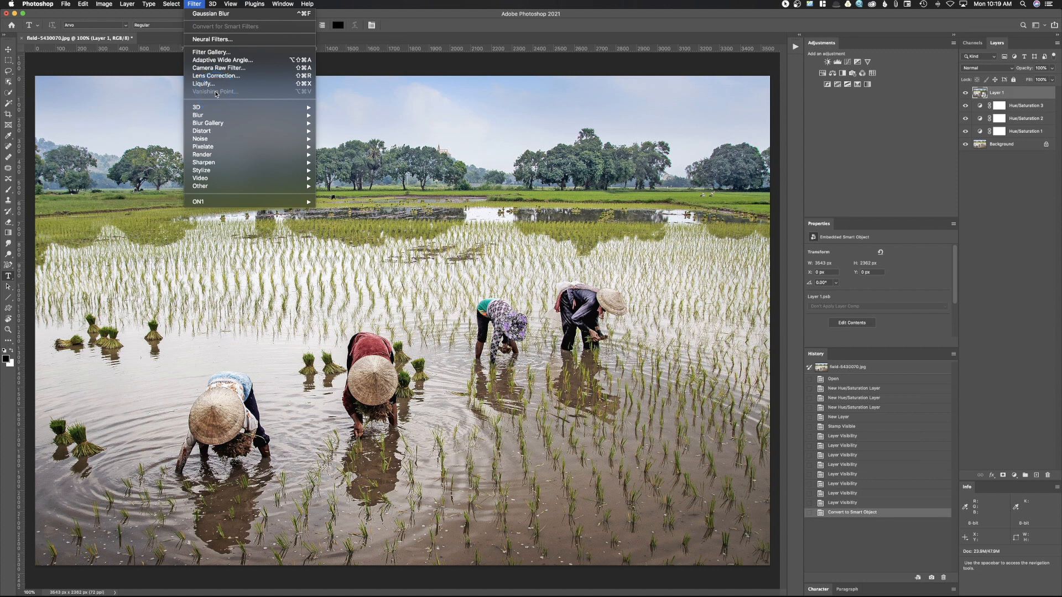
mouse_move(197, 107)
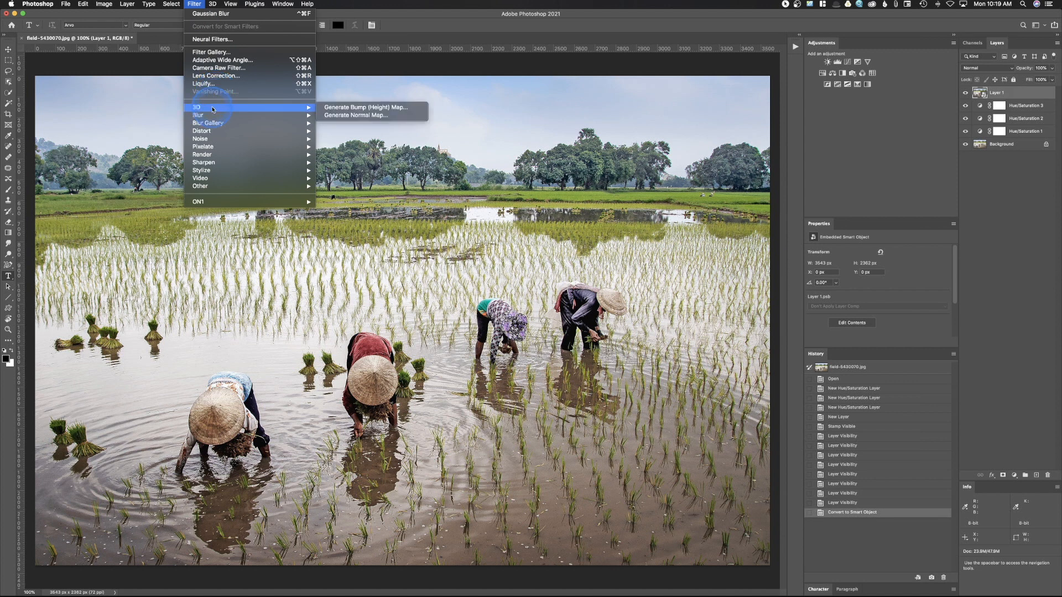
mouse_move(199, 114)
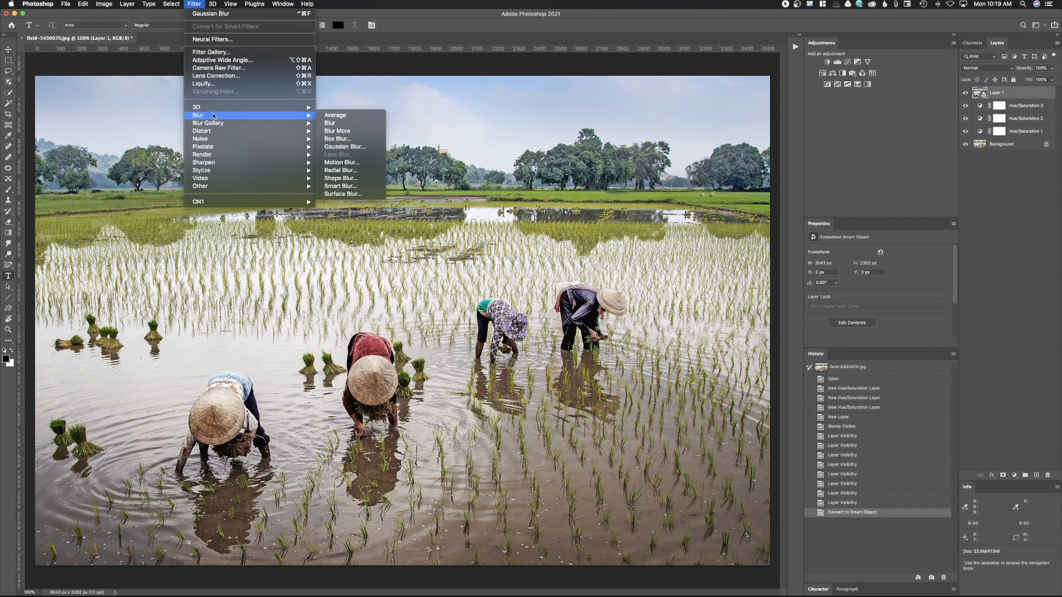
mouse_move(208, 123)
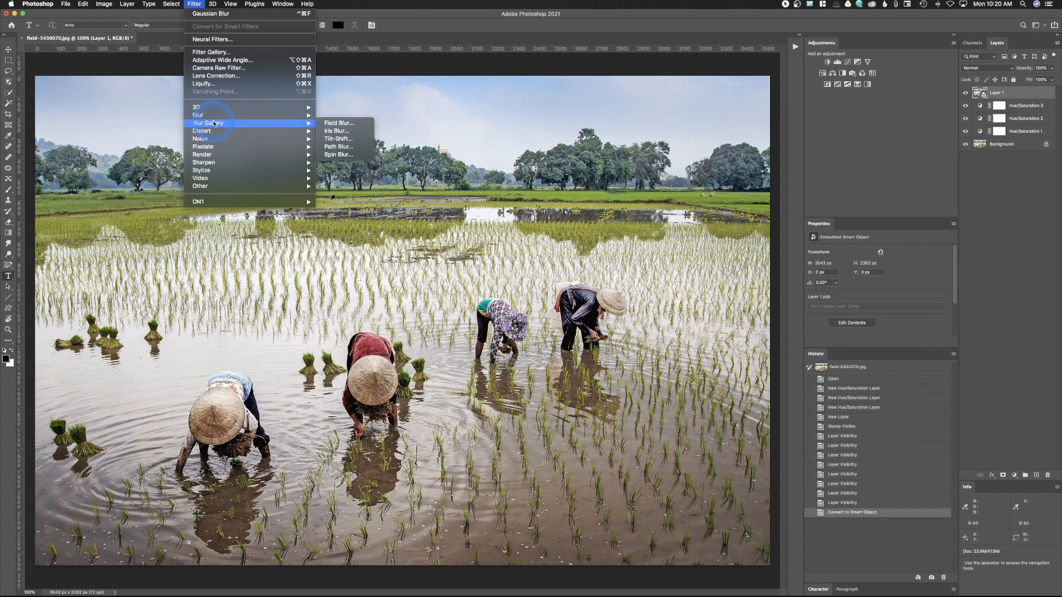
mouse_move(337, 139)
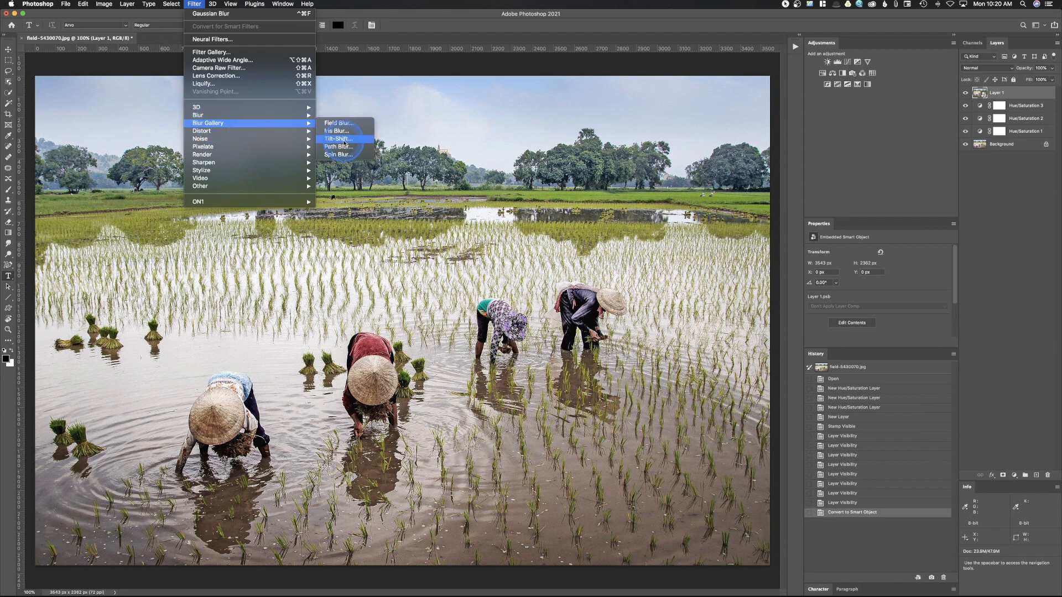
click(337, 140)
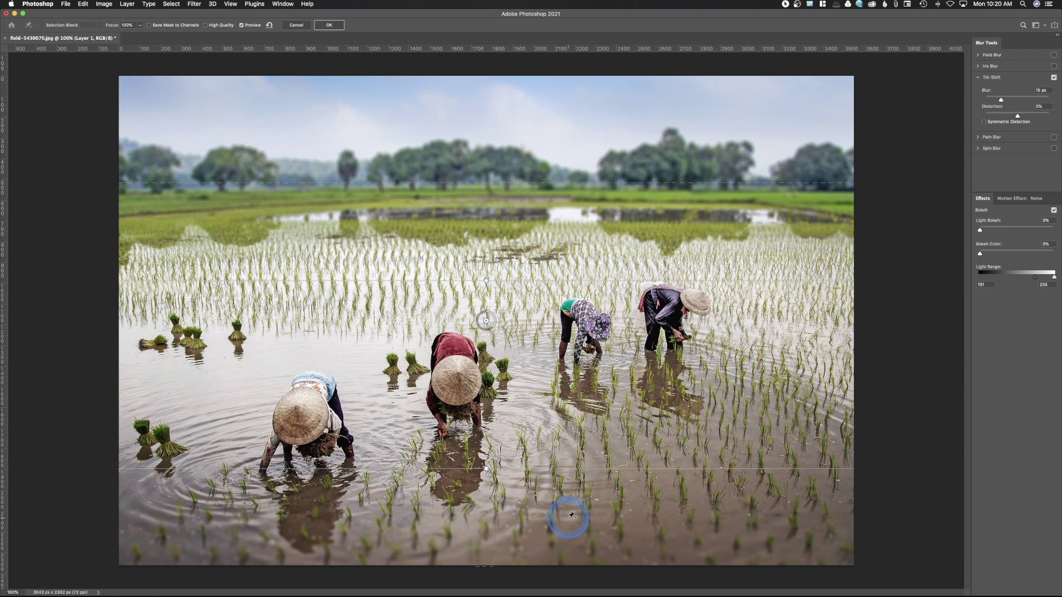
mouse_move(505, 212)
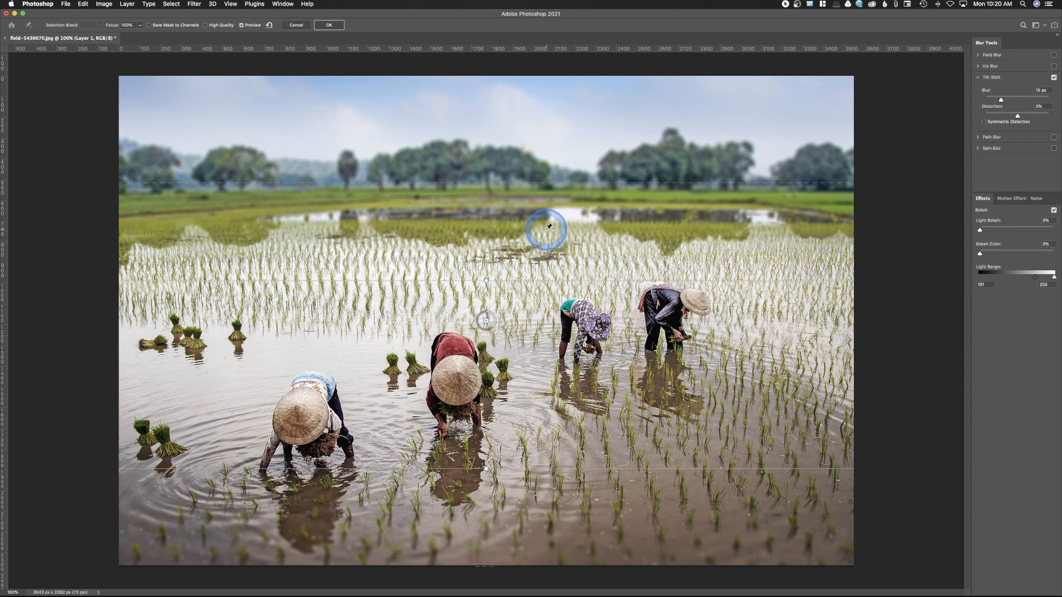
Step: Commit the Tilt-Shift blur as a smart filter under Layer 1
click(328, 25)
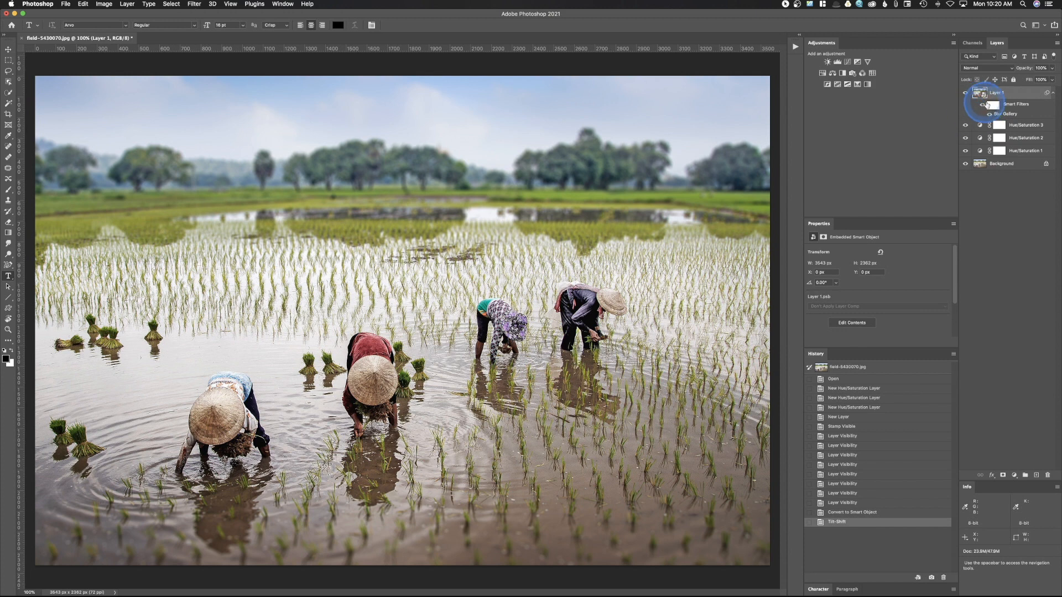
mouse_move(647, 308)
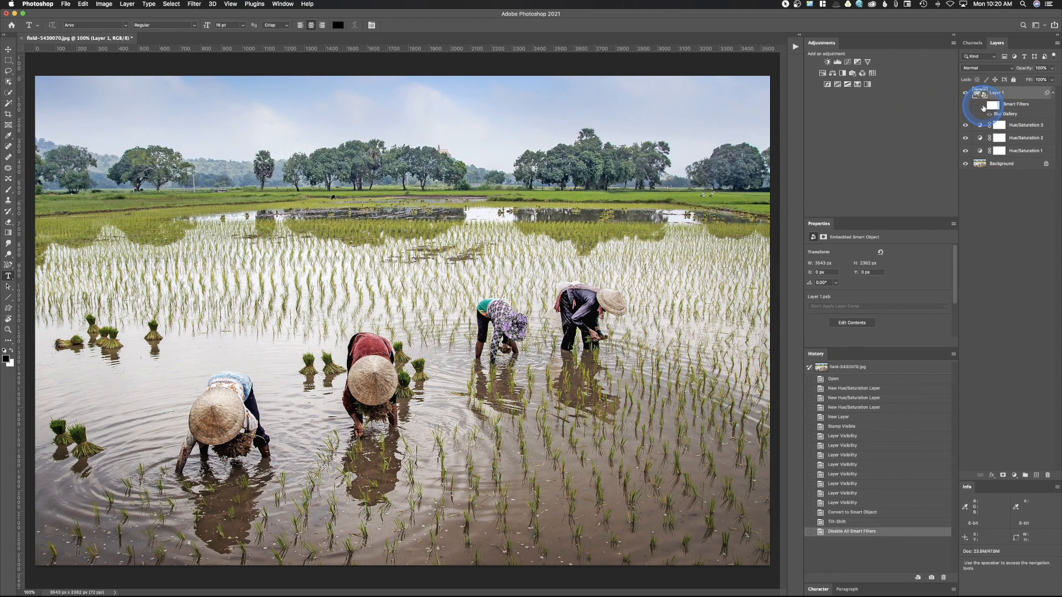
Step: Turn the smart filters back on and bring up the Filter menu's Render choices
click(965, 114)
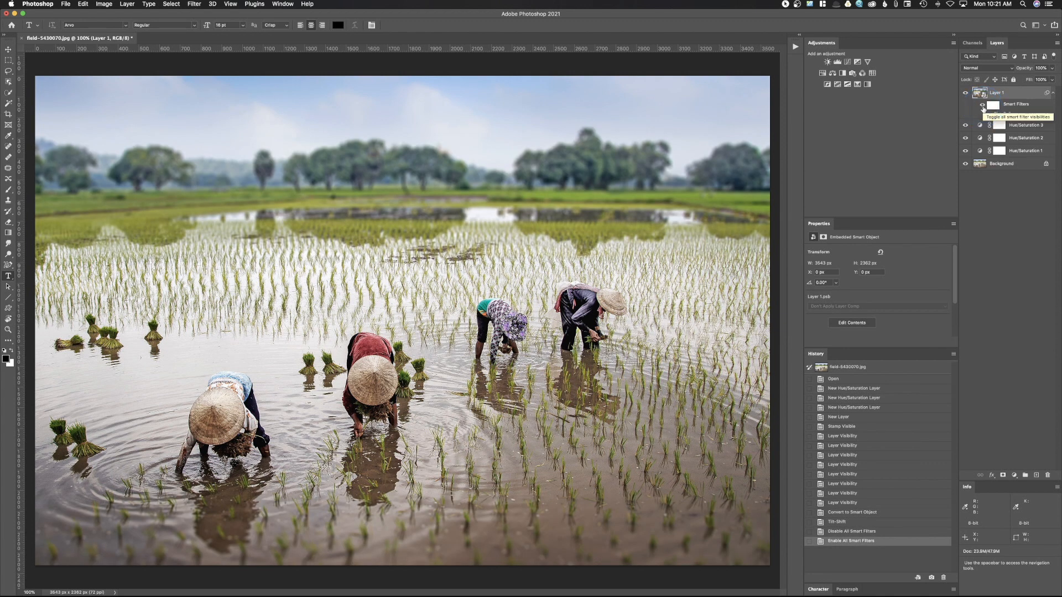
click(967, 104)
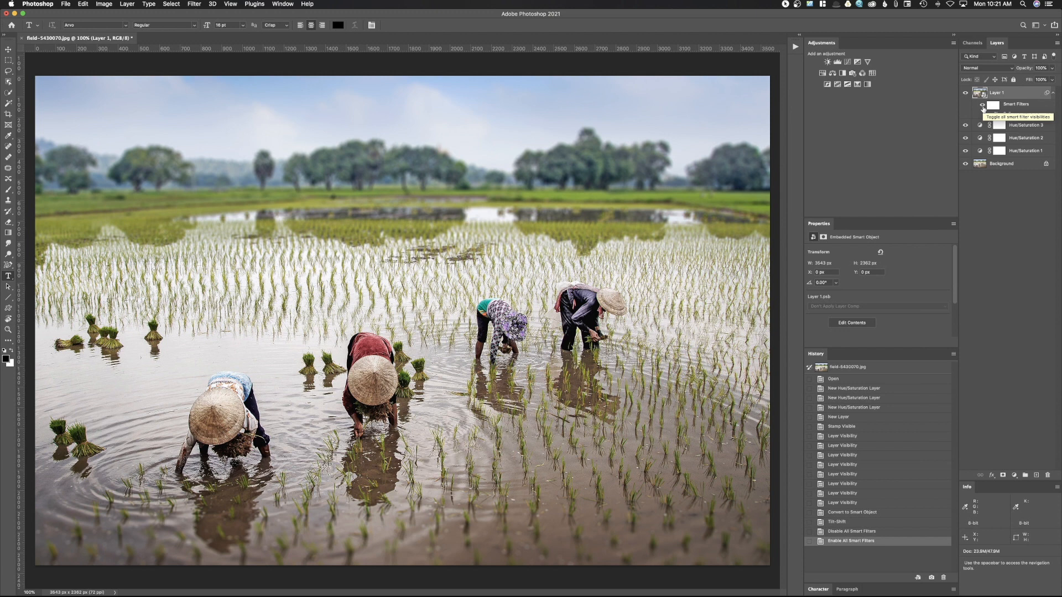
mouse_move(991, 114)
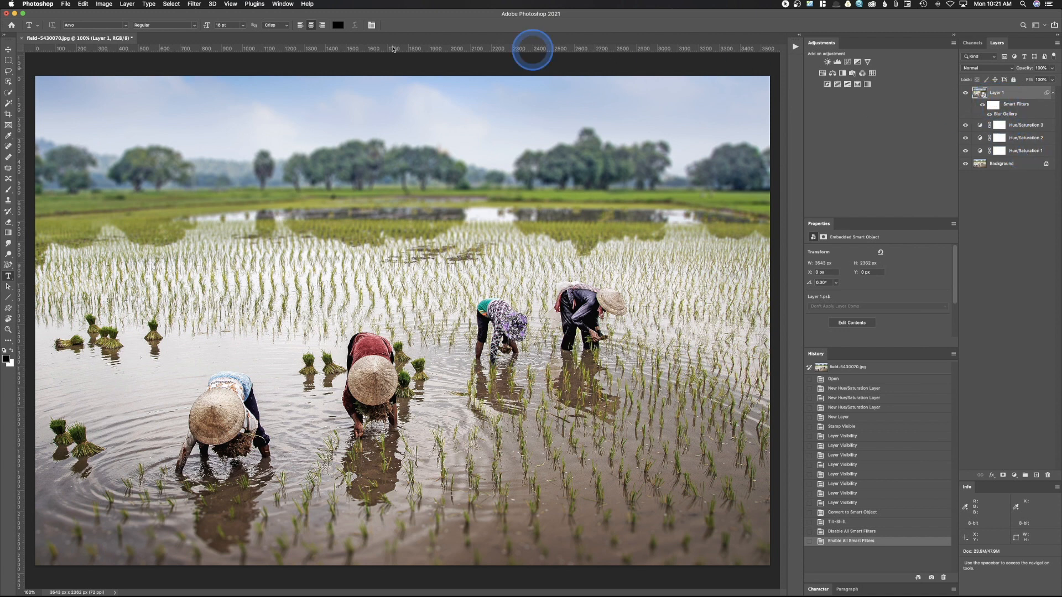
click(193, 5)
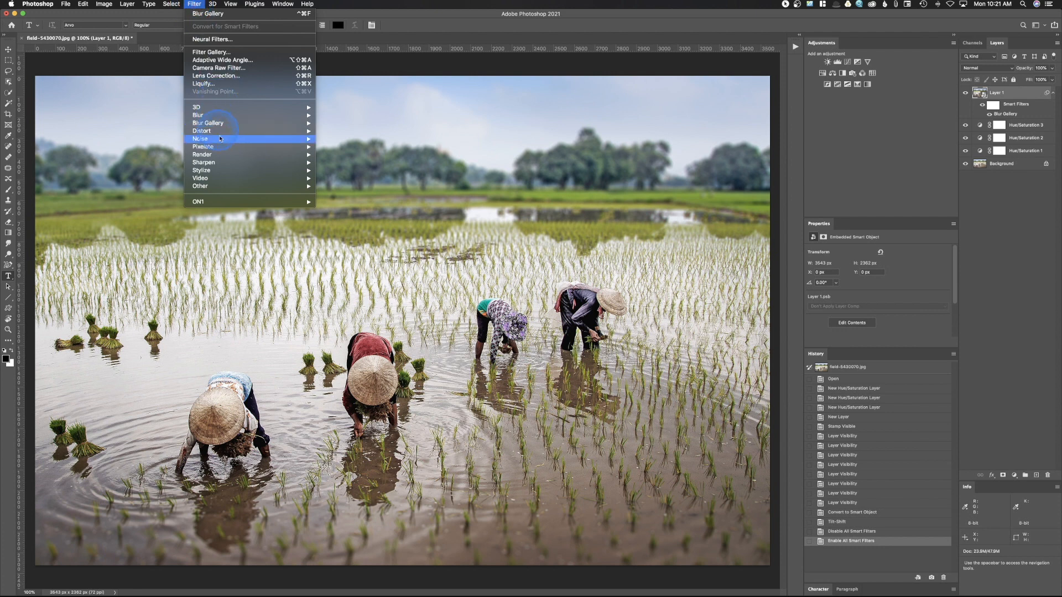
mouse_move(203, 146)
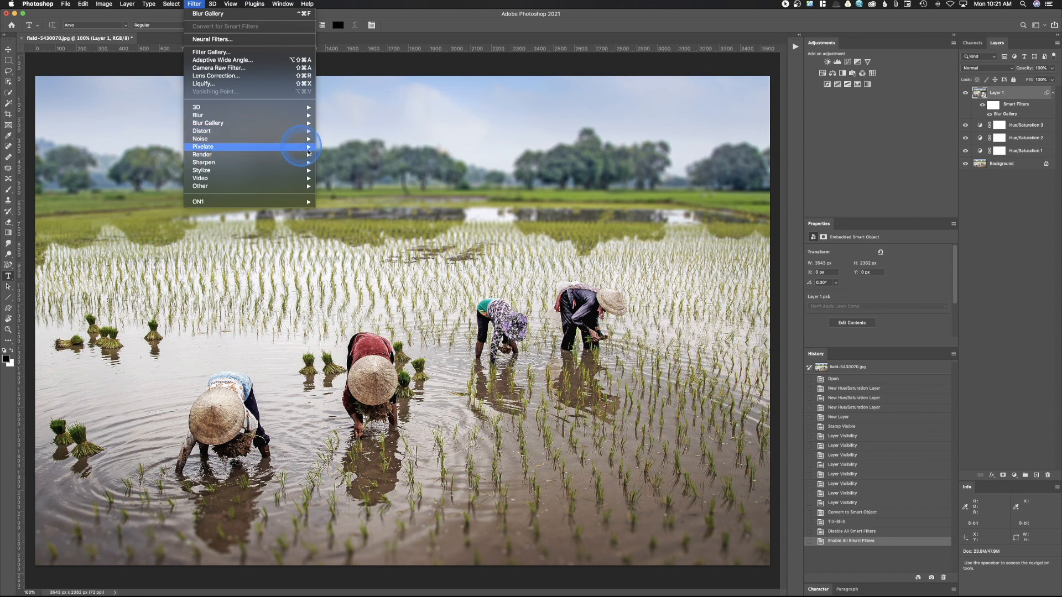
mouse_move(472, 157)
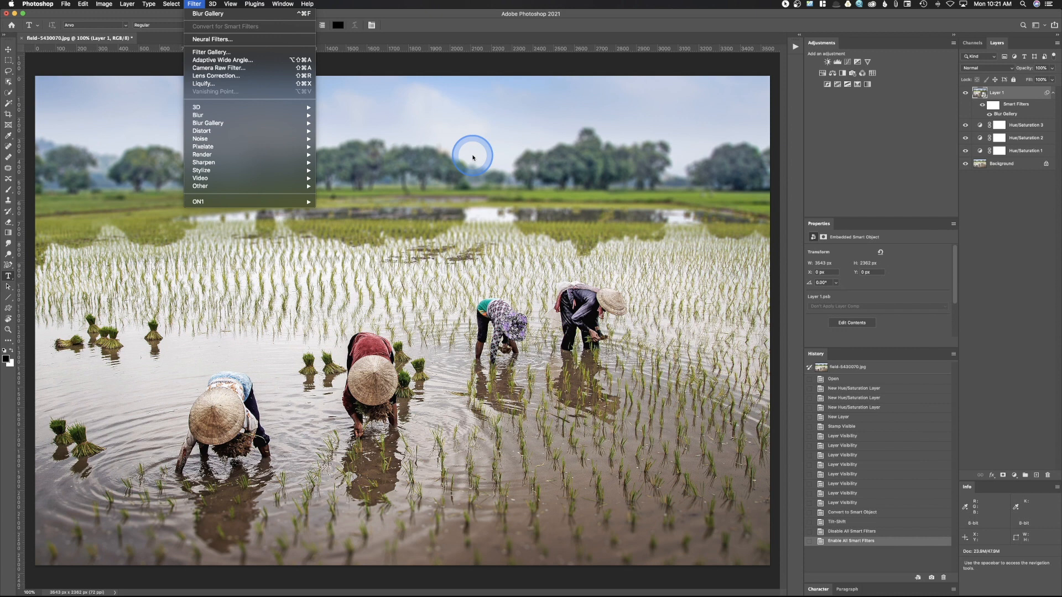
mouse_move(1005, 110)
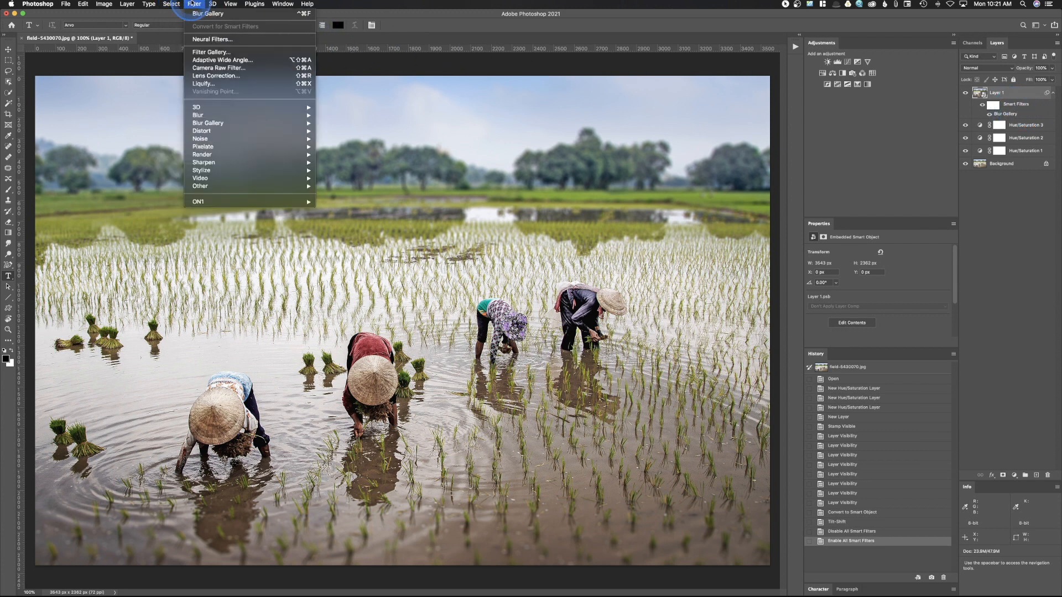
mouse_move(201, 130)
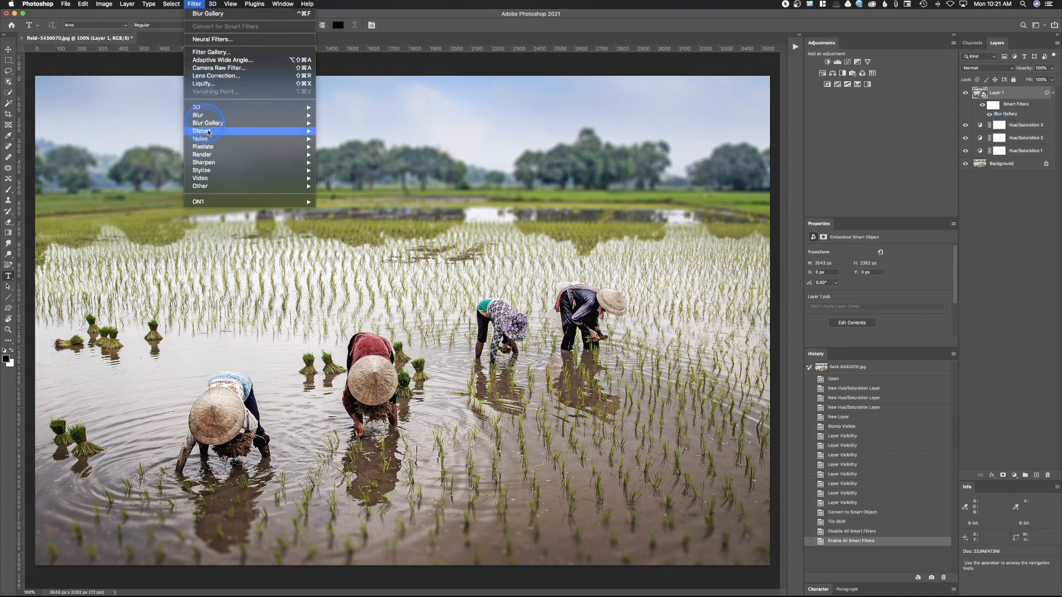
mouse_move(201, 155)
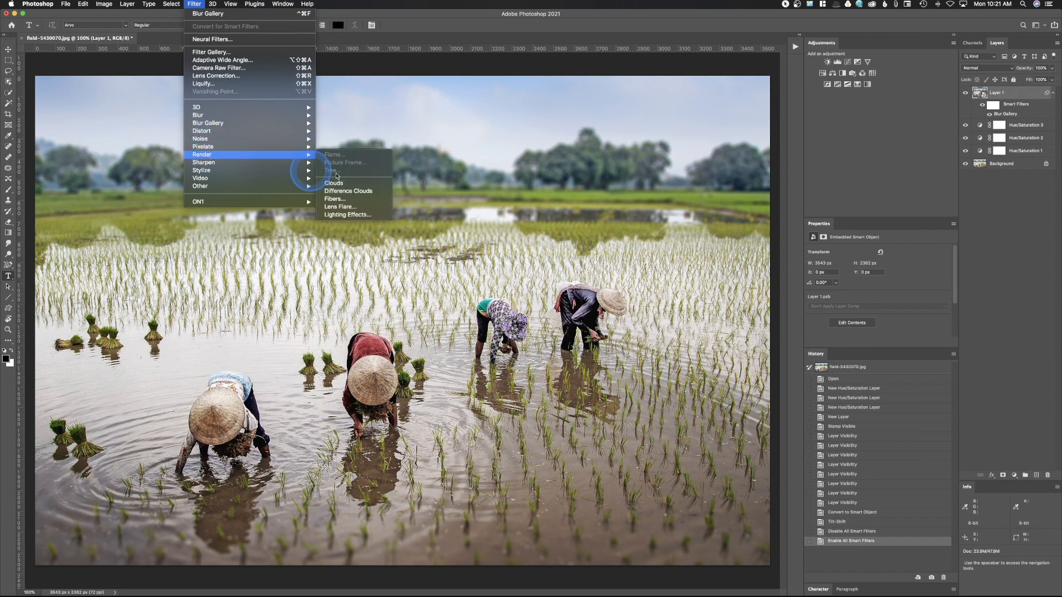
Step: Add a Lens Flare smart filter with the flare centred over the rice field
click(340, 207)
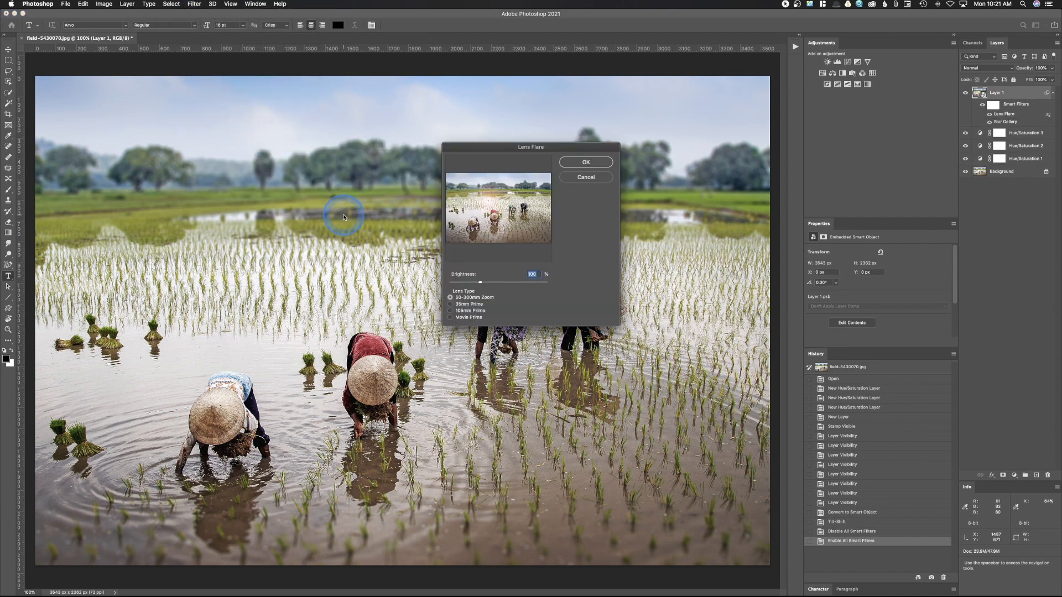
click(535, 203)
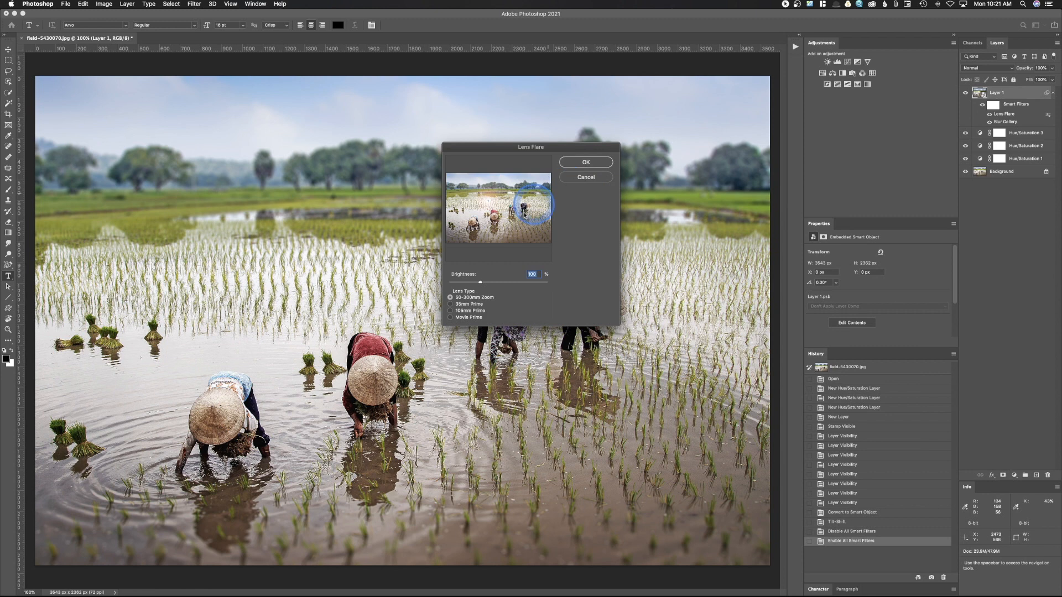
click(584, 162)
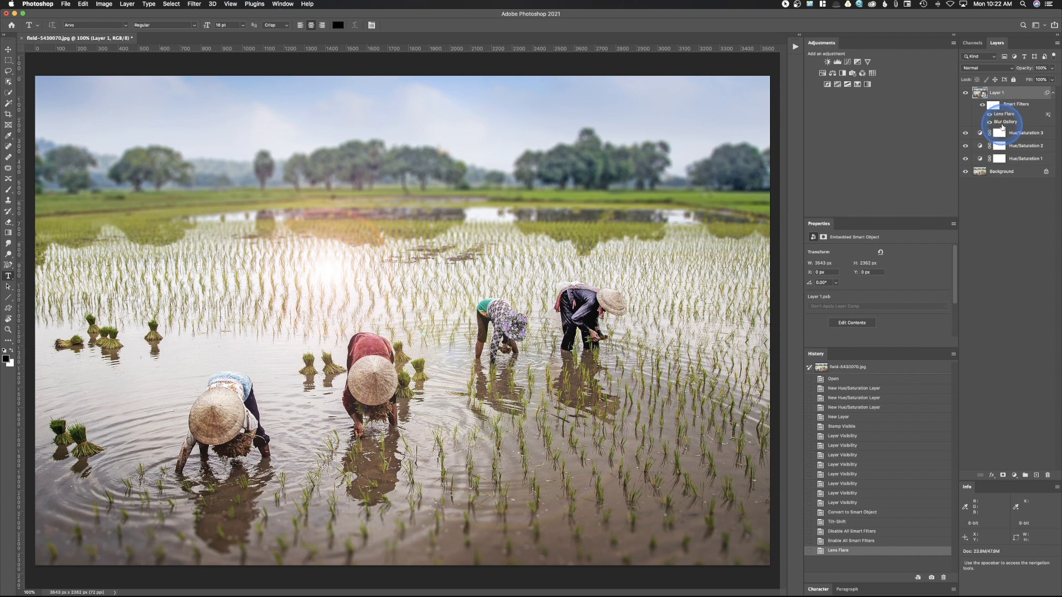
Step: Toggle the smart filter eyes to compare, leaving the lens flare hidden and the blur showing
click(966, 104)
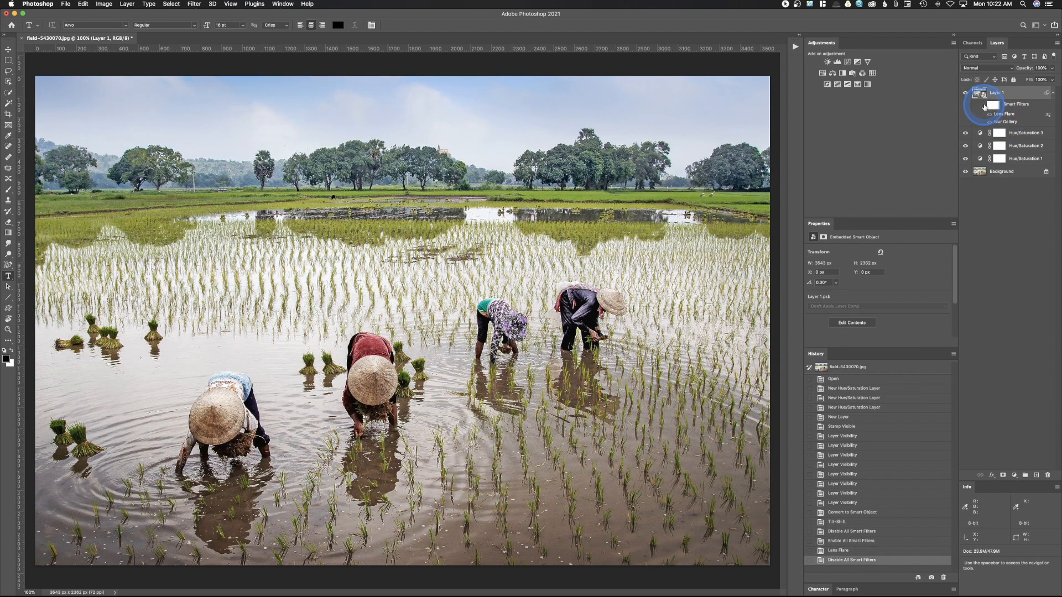
click(965, 104)
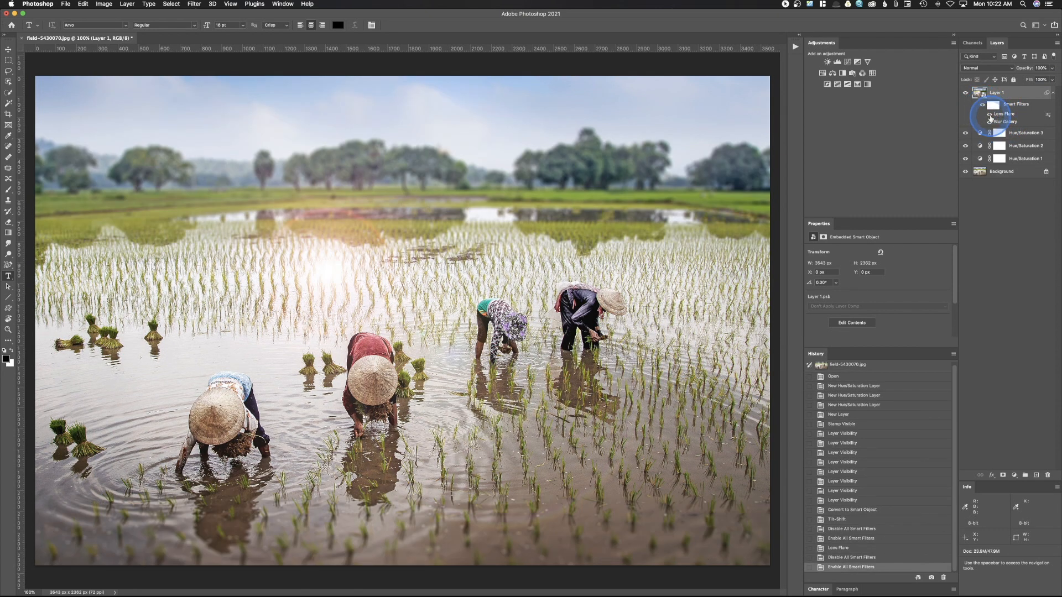
click(967, 114)
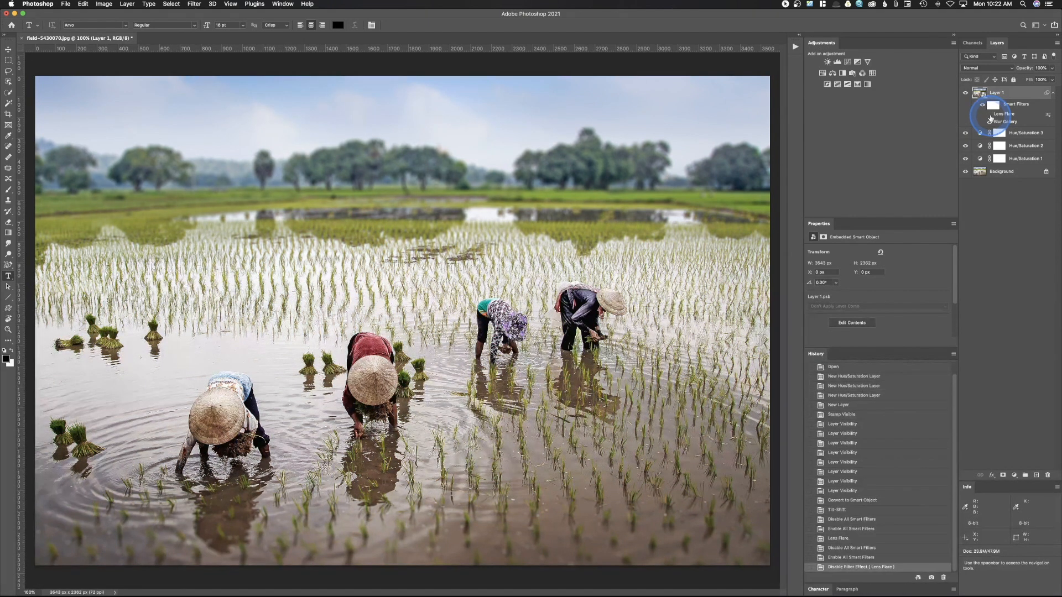
click(974, 122)
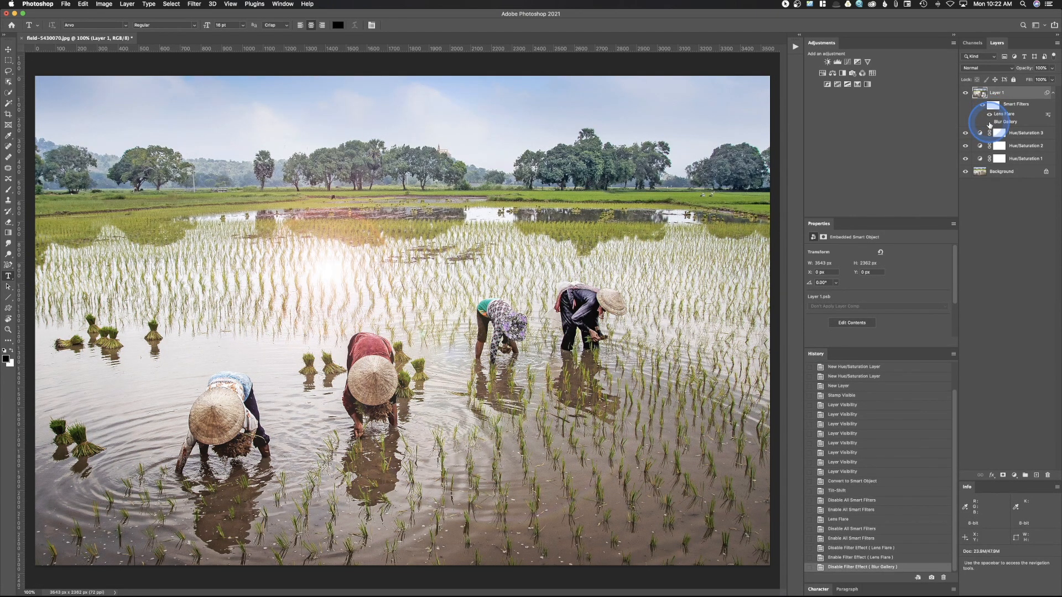
click(964, 122)
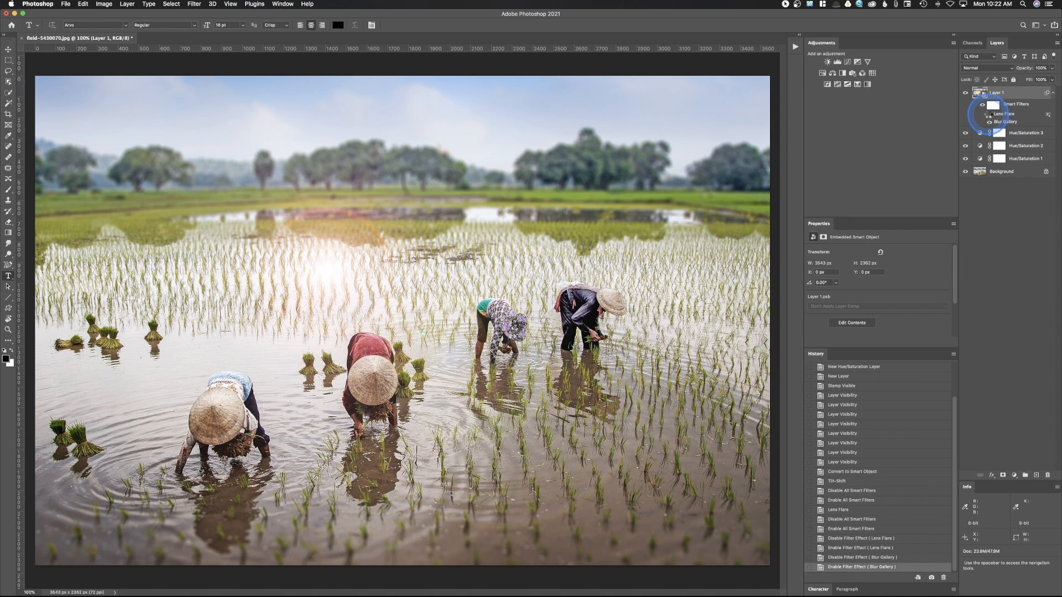
click(981, 113)
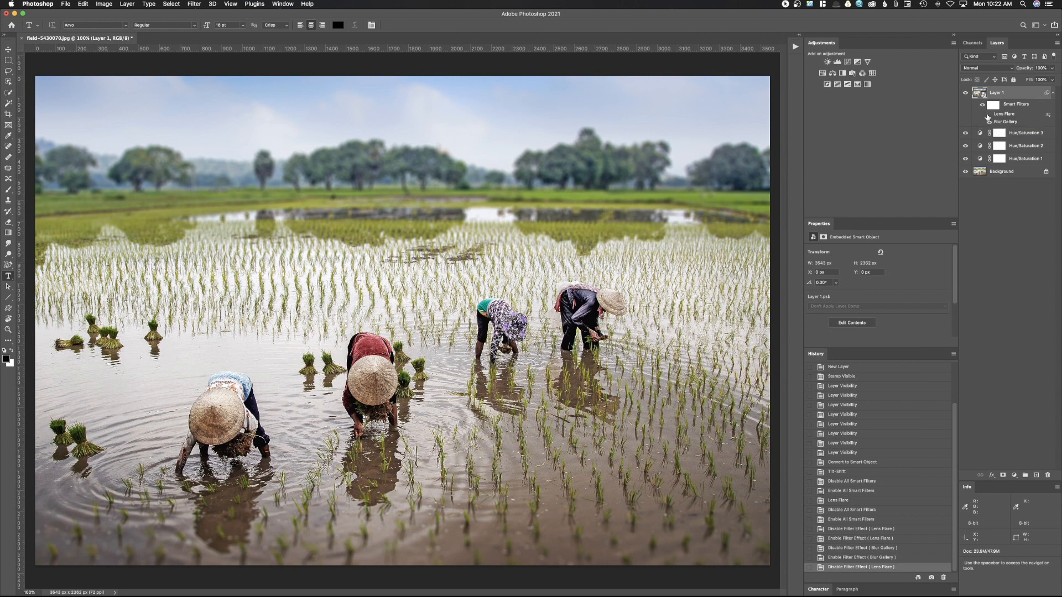
click(980, 123)
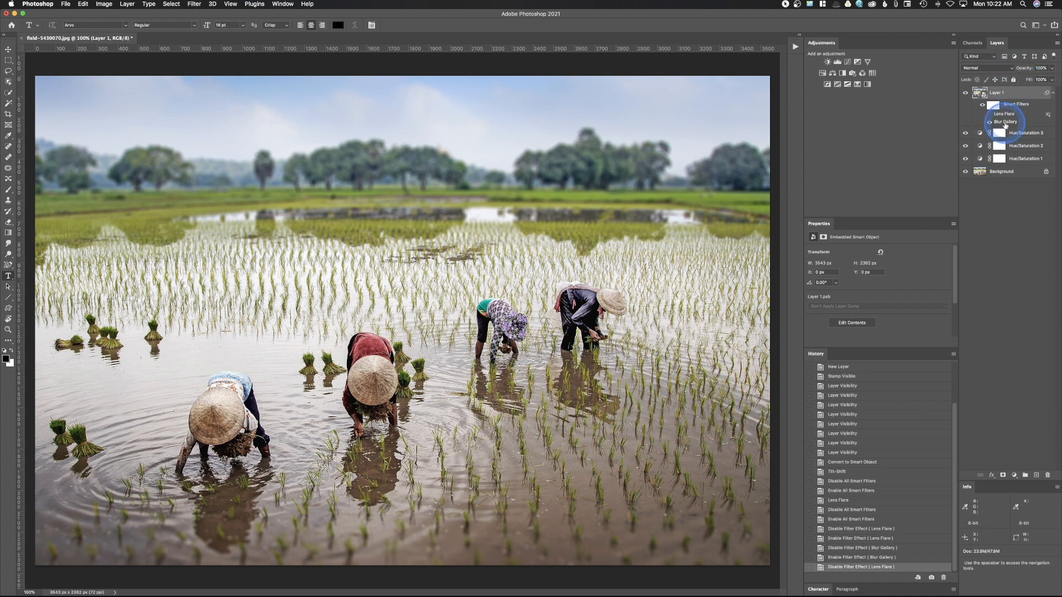
Step: Paint black into Layer 1's smart filter mask to hide the filters over the lower foreground
double_click(1005, 132)
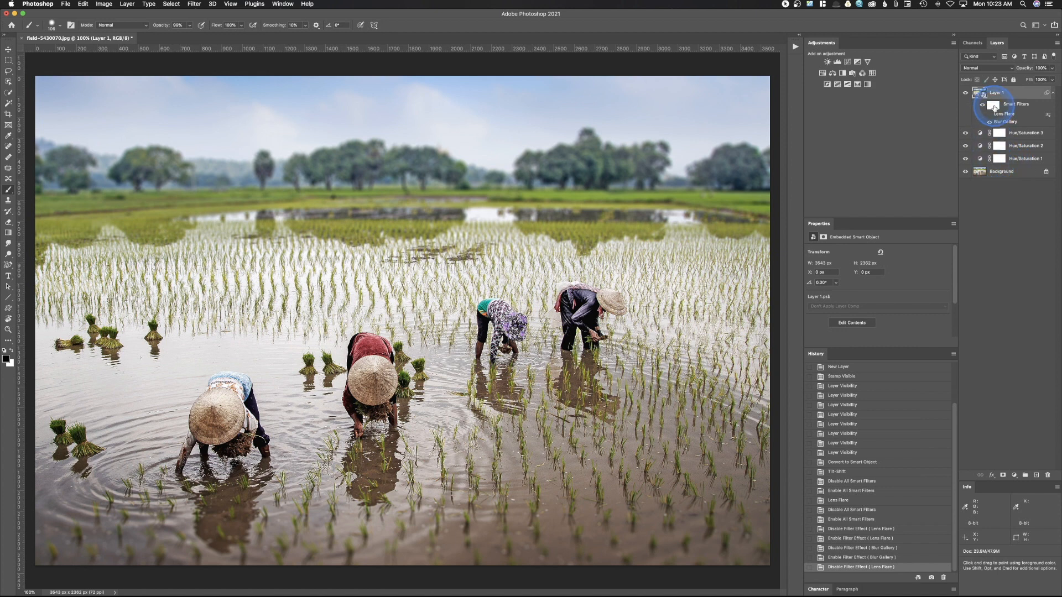
click(994, 106)
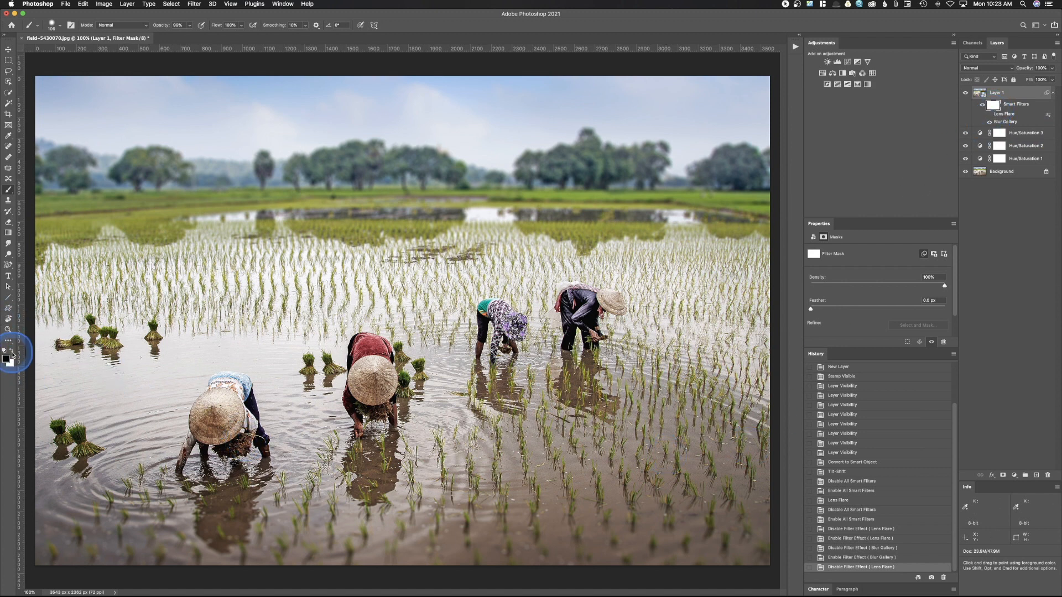
mouse_move(216, 488)
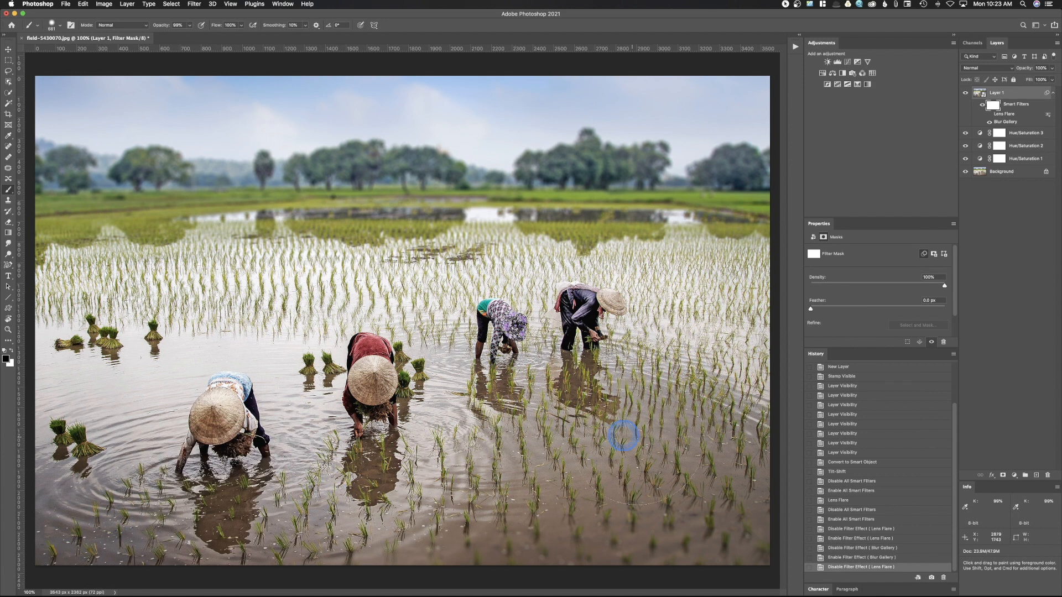
click(987, 109)
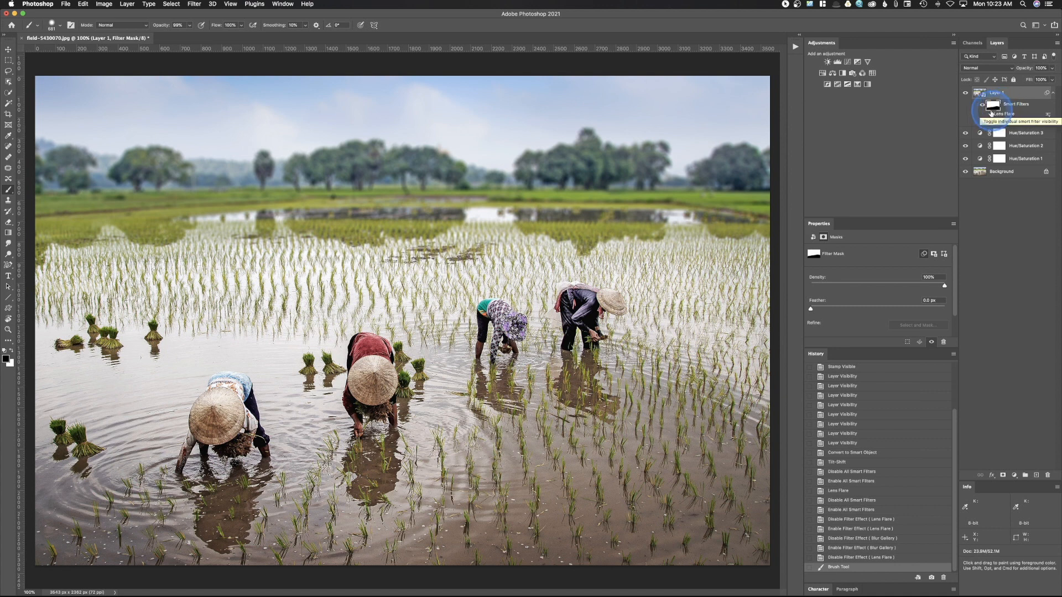
mouse_move(991, 109)
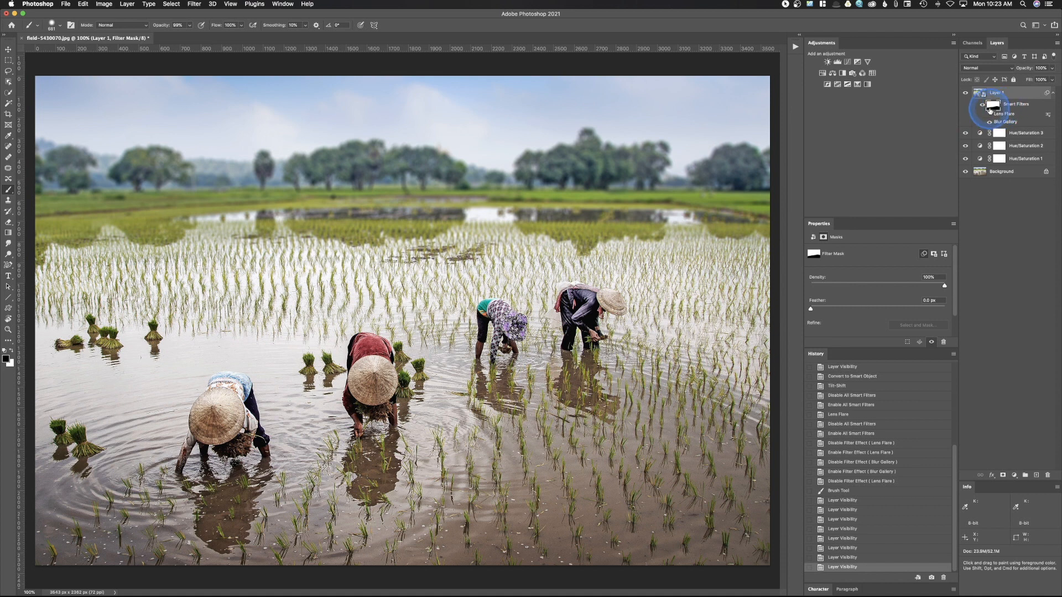
mouse_move(919, 150)
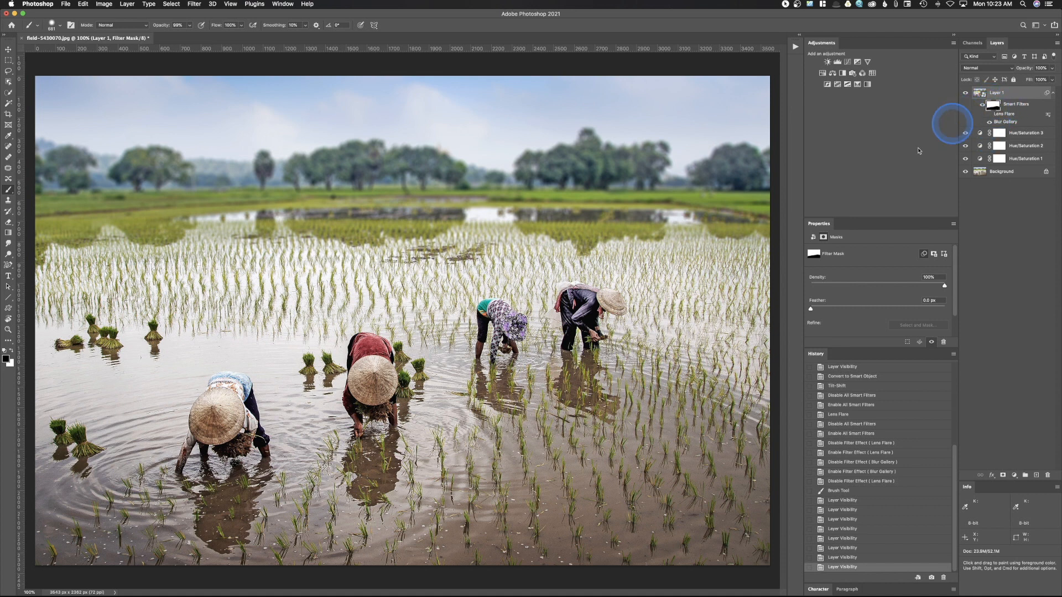